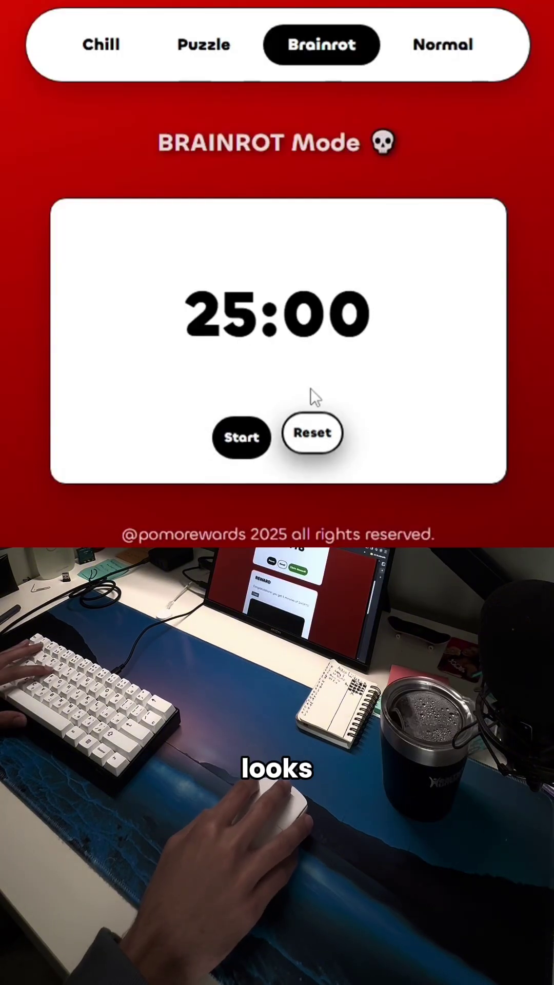
Switch the timer to Puzzle Mode, turning the page theme green
{"action": "left_click", "coordinate": [198, 44]}
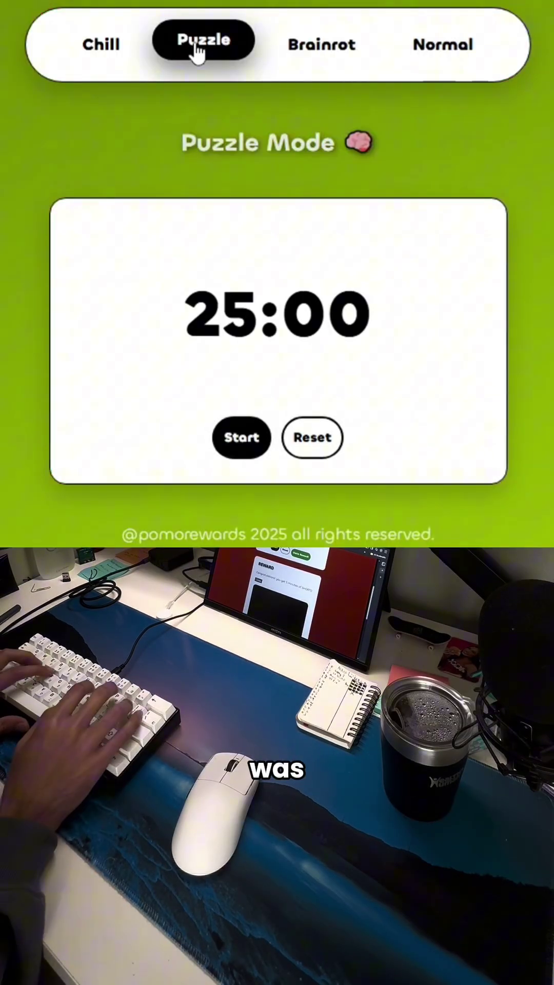